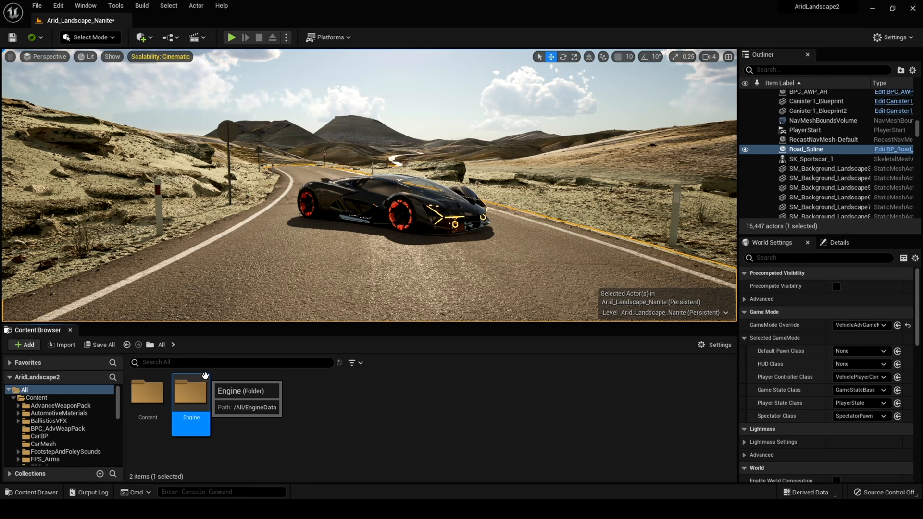
mouse_move(191, 388)
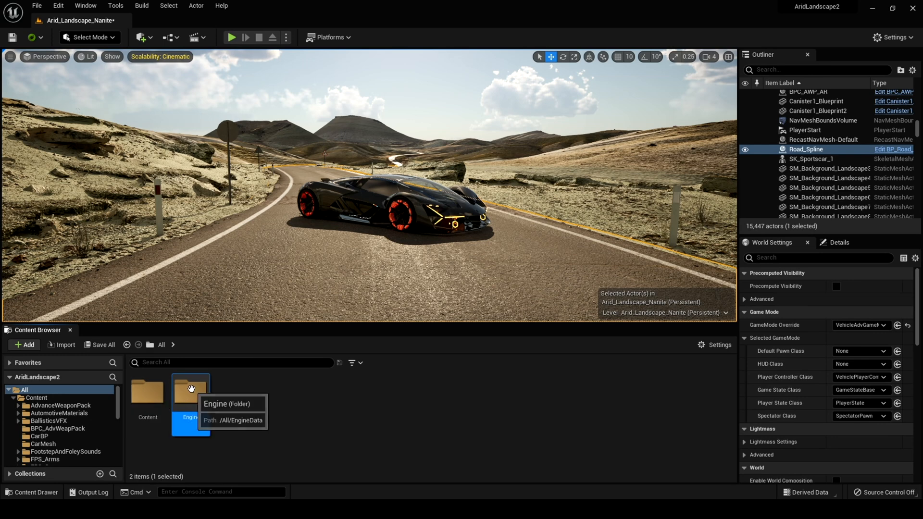
mouse_move(222, 352)
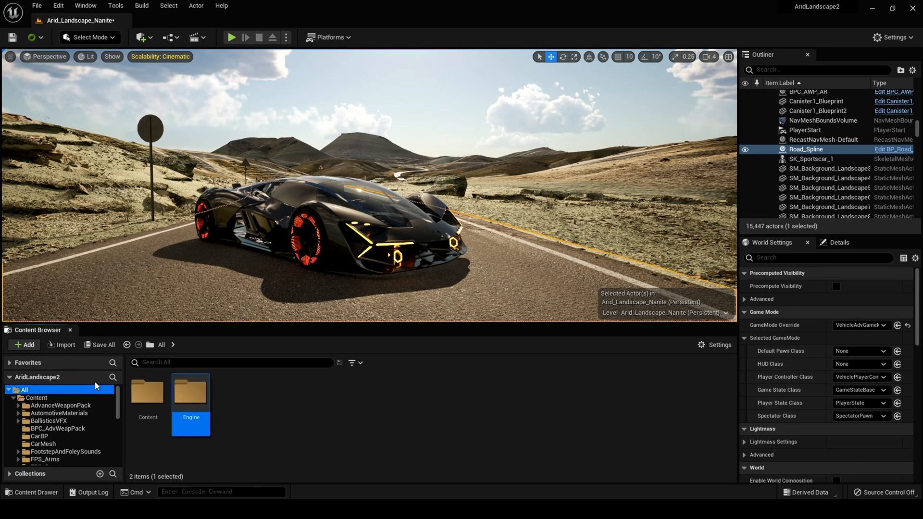
Search the Content Browser for the colour calibrator and drop SM_ColorCalibrator on the road beside the car.
type("caloib")
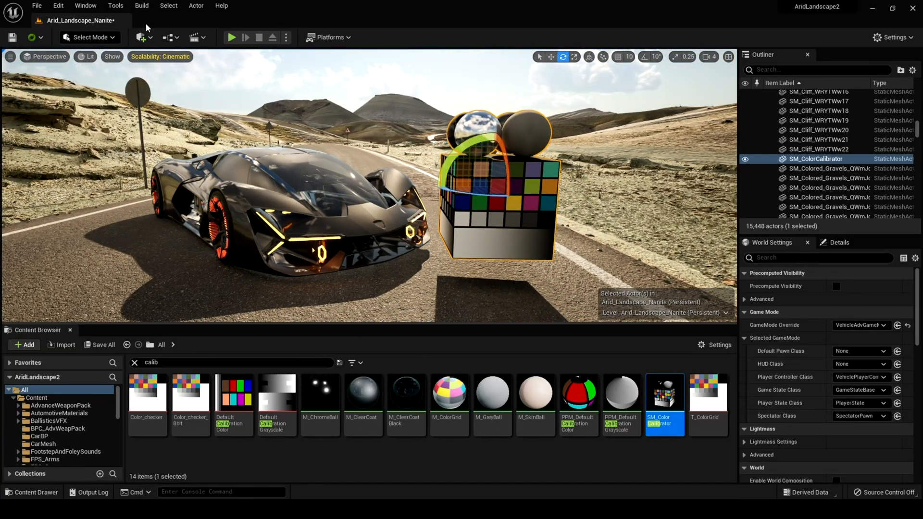
Add a Sphere shape beside the car and assign M_ChromeBall to its Element 0 material.
left_click(141, 38)
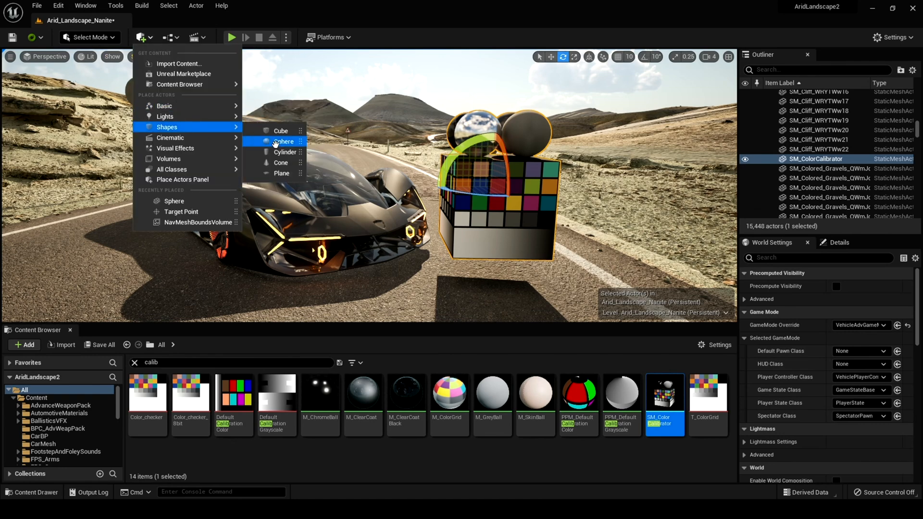
left_click(282, 141)
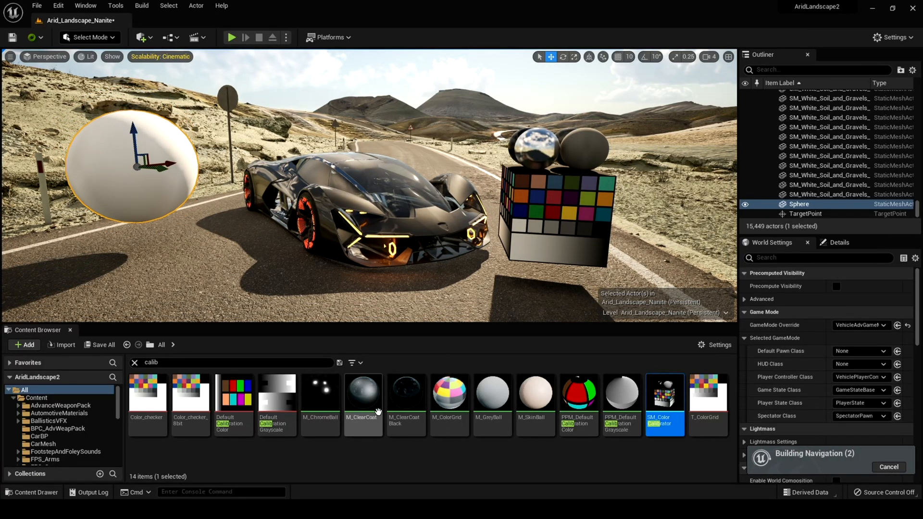
mouse_move(321, 396)
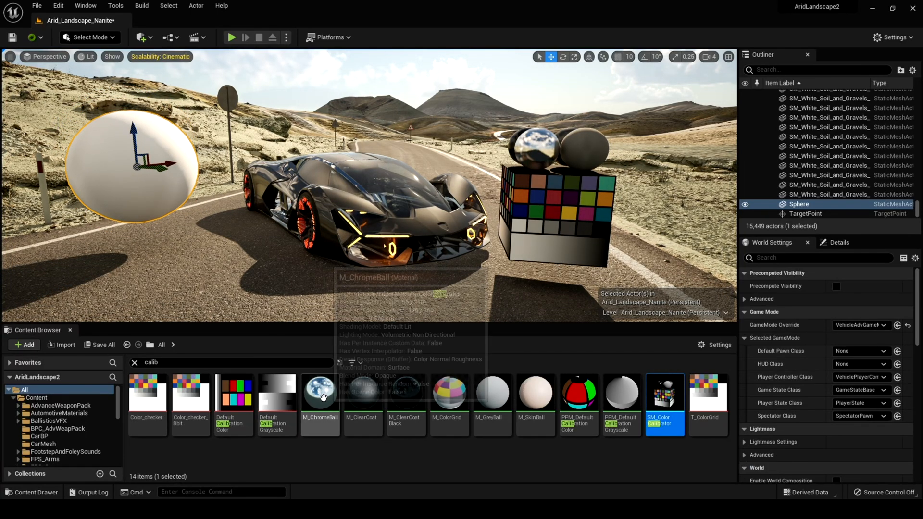
left_click(839, 243)
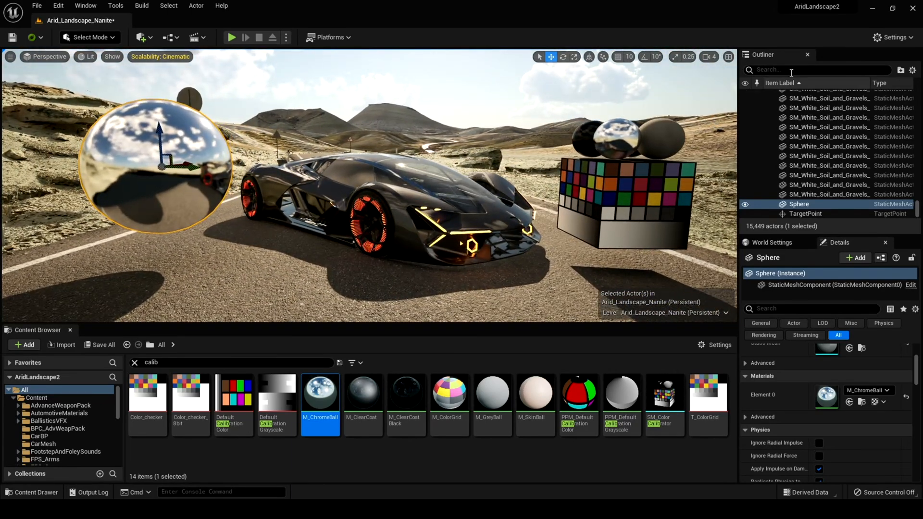
Select the PostProcessVolume, try Screen Space as reflection method, then keep it on Lumen.
type("post")
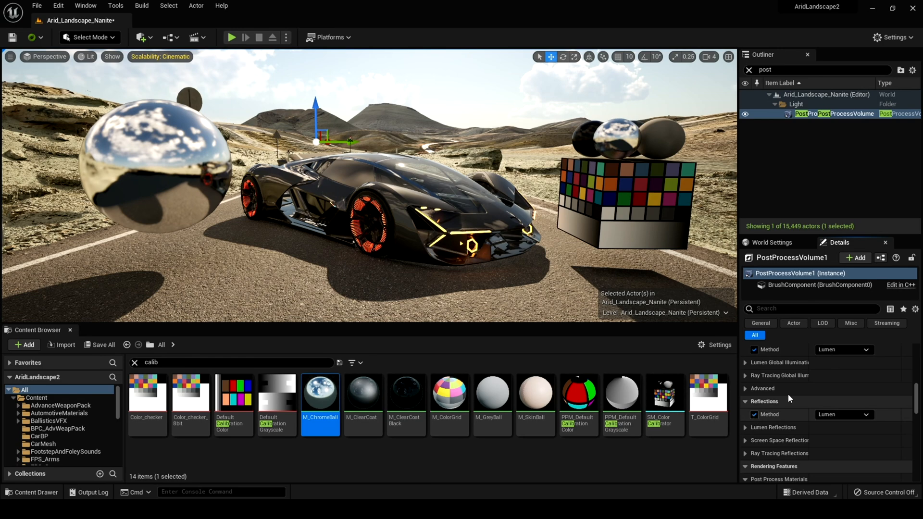
left_click(746, 427)
type("ref")
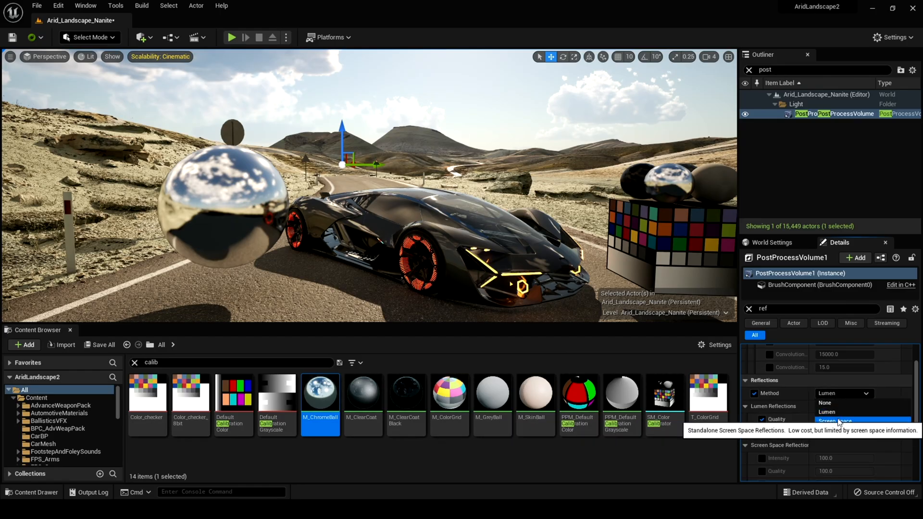
left_click(835, 420)
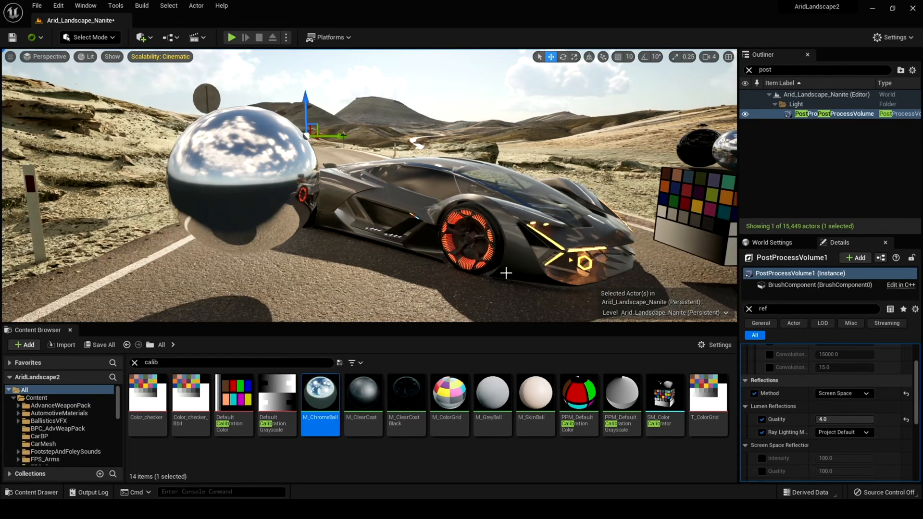
left_click(842, 394)
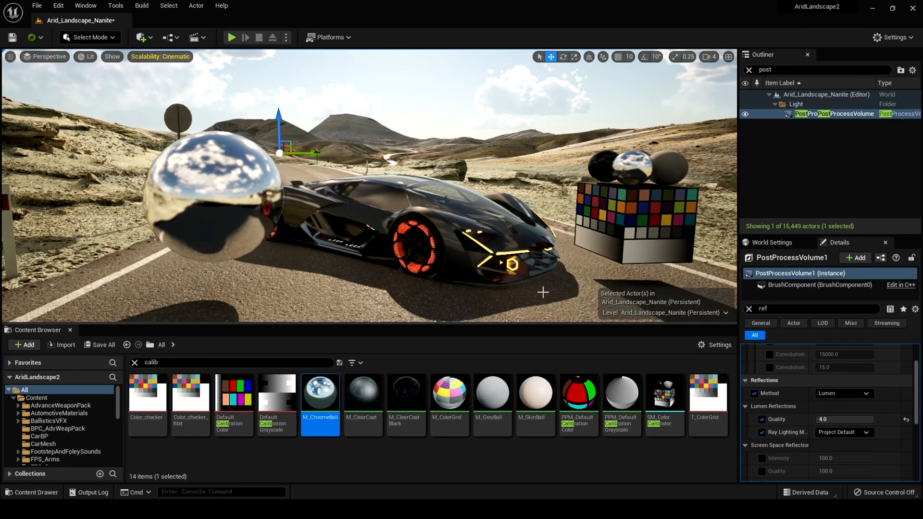
left_click(843, 393)
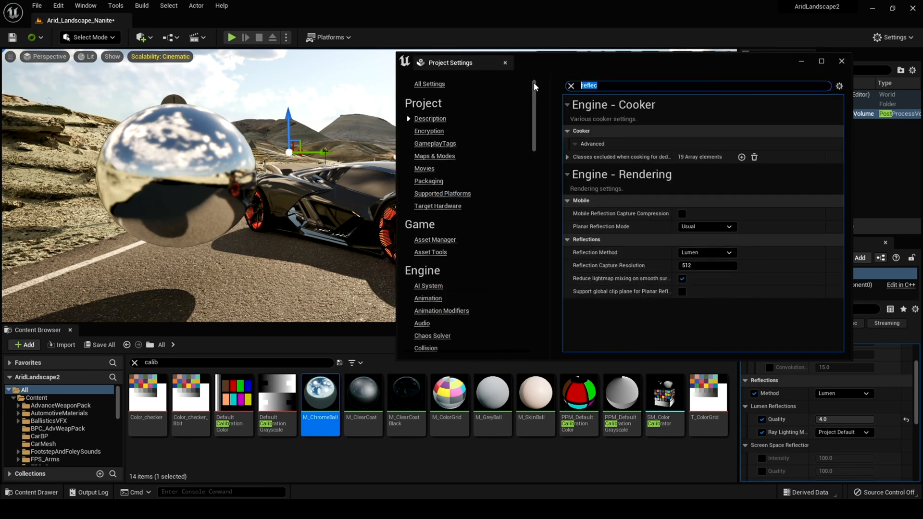
Find 'Use Hardware Ray Tracing when available' in Lumen rendering settings and toggle it, leaving it off.
type("hardware")
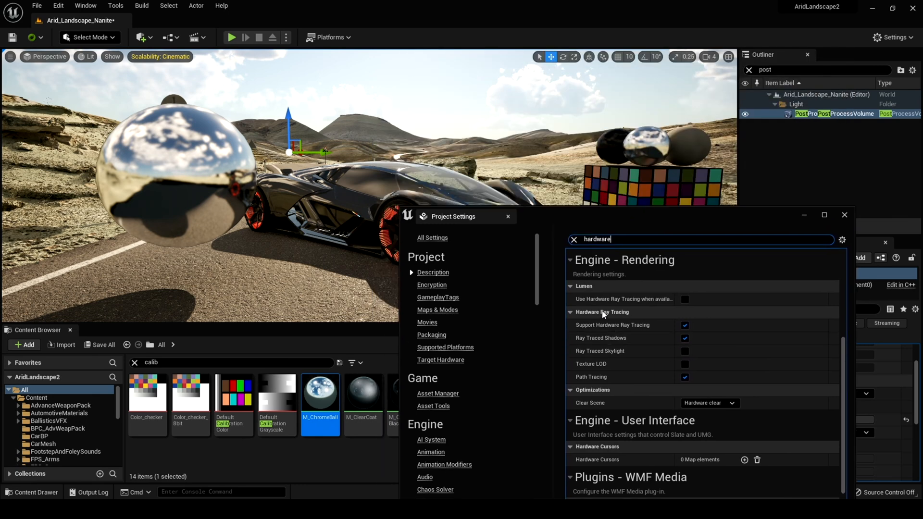
mouse_move(612, 299)
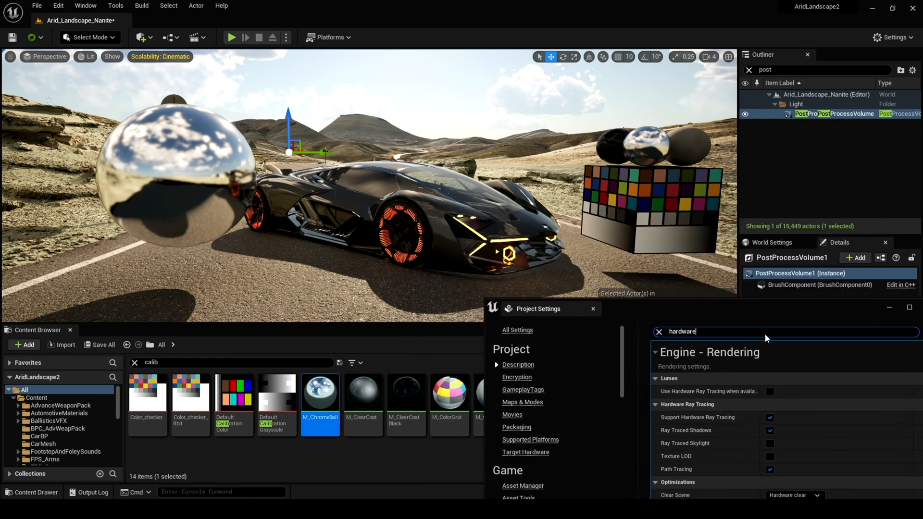
mouse_move(769, 391)
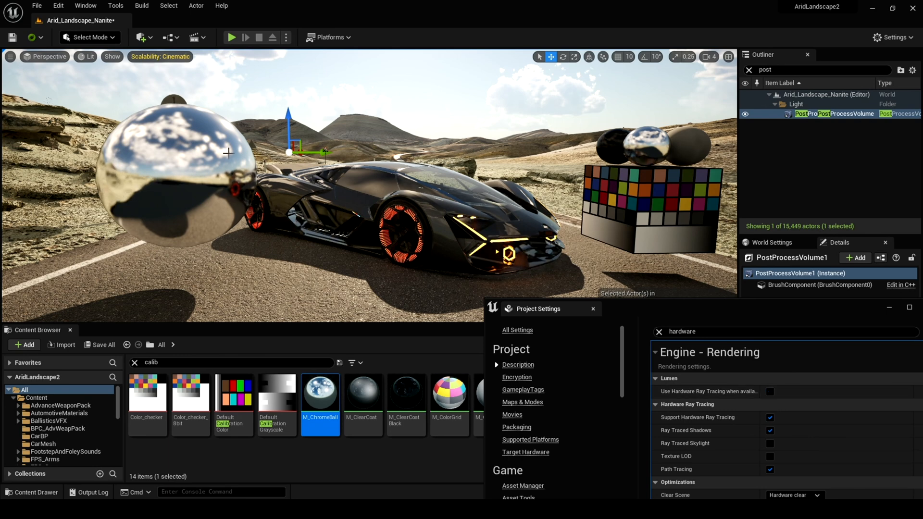
mouse_move(197, 129)
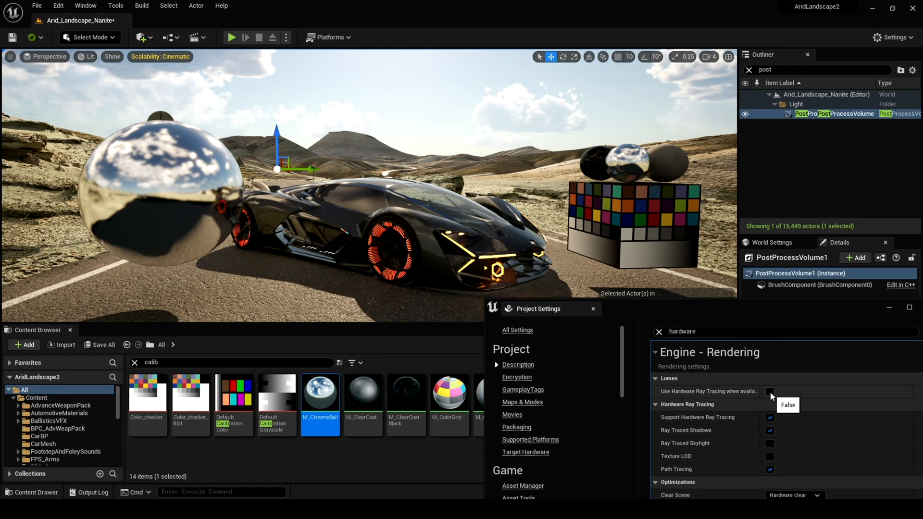
left_click(770, 391)
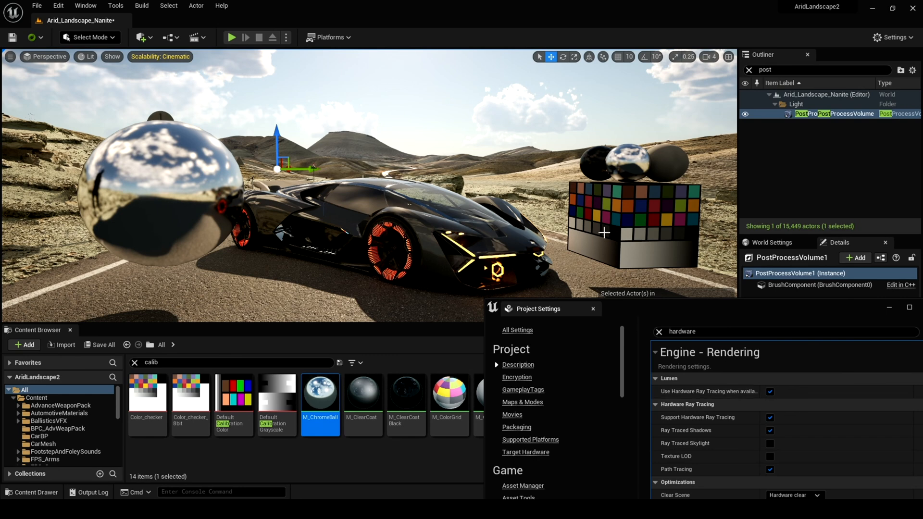
left_click(769, 391)
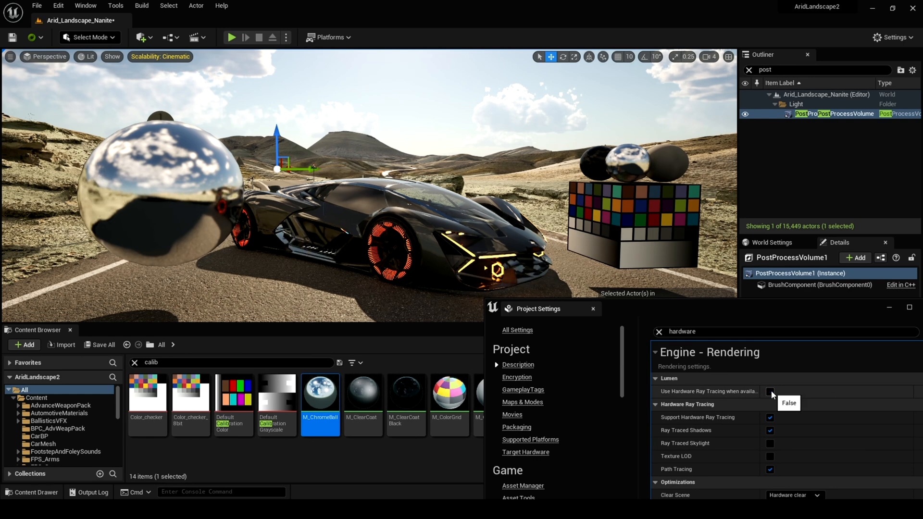
left_click(770, 391)
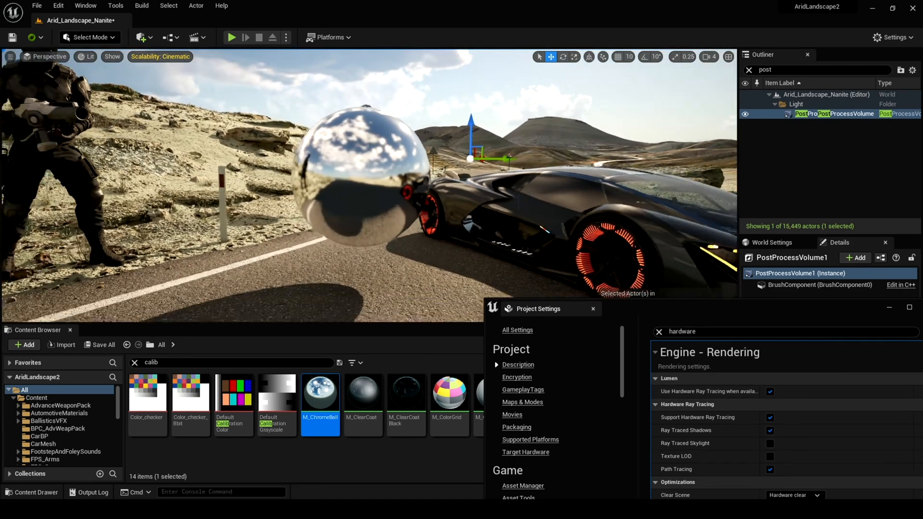
left_click(769, 392)
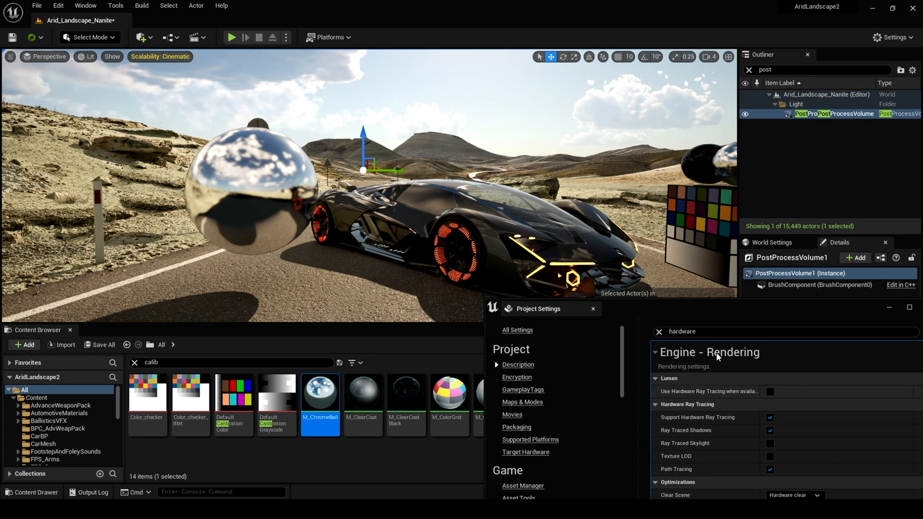
mouse_move(655, 329)
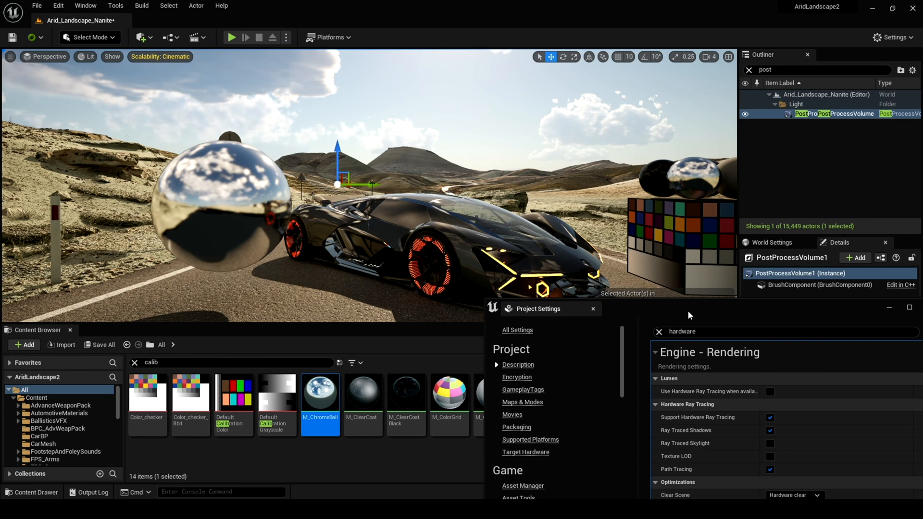
mouse_move(365, 241)
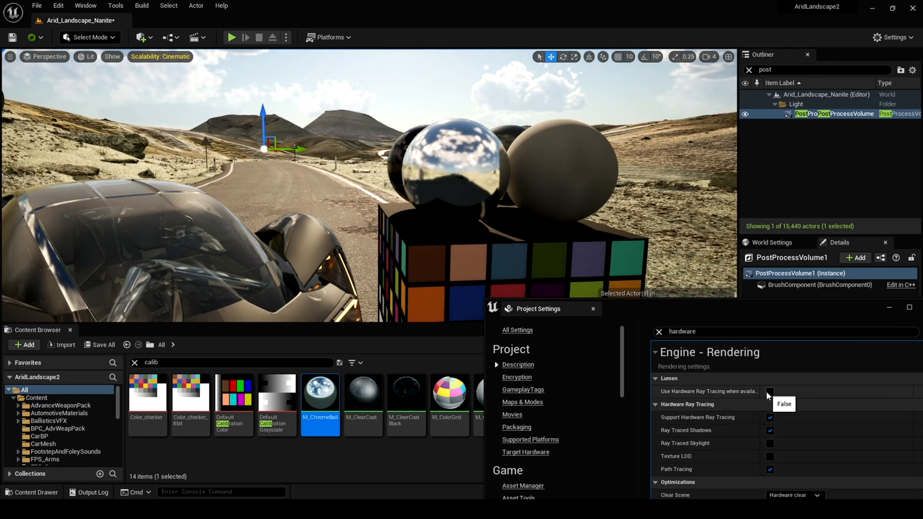
Flip hardware ray tracing off and on, leave it enabled, and return to the volume's Lumen reflections.
left_click(770, 391)
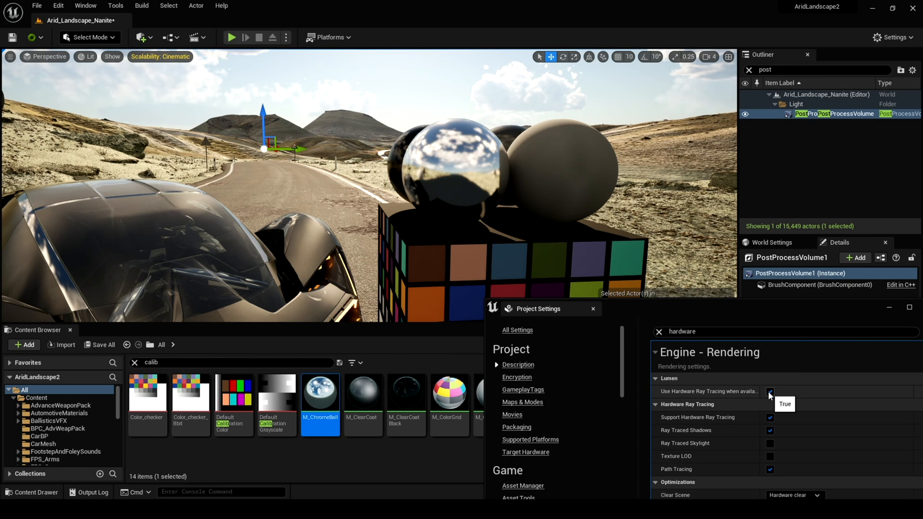
left_click(769, 391)
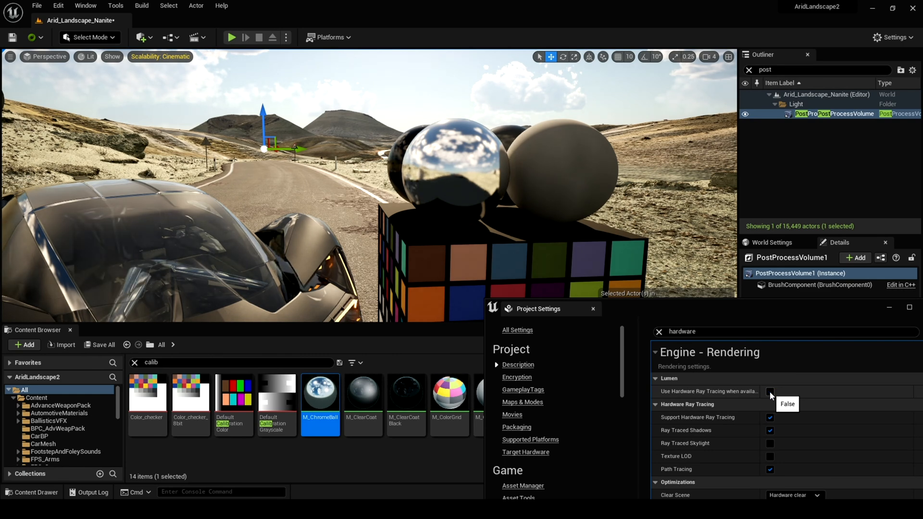
left_click(770, 391)
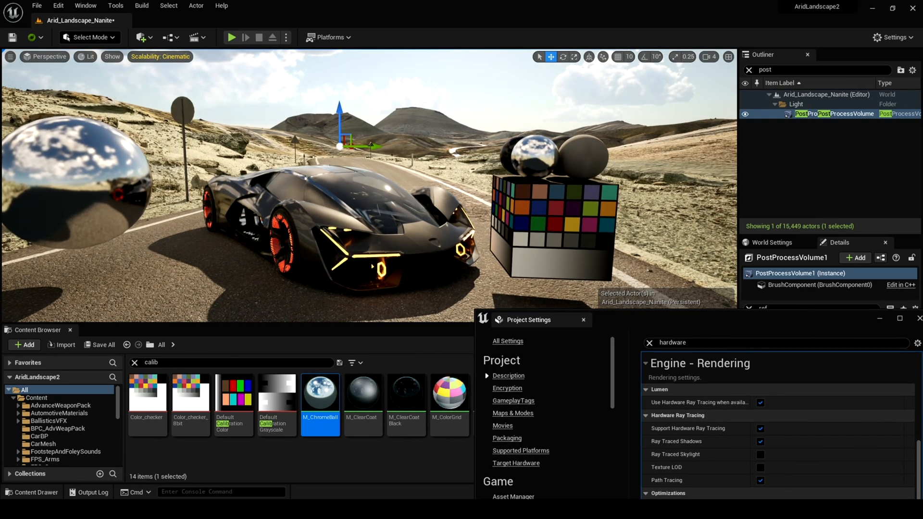
left_click(760, 403)
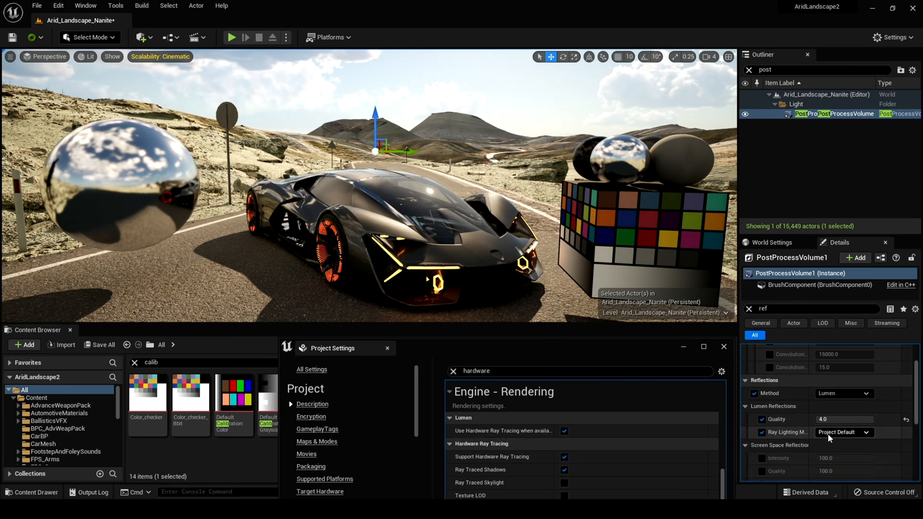
Set reflection Ray Lighting Mode to Surface Cache, then to Hit Lighting for Reflections.
left_click(762, 431)
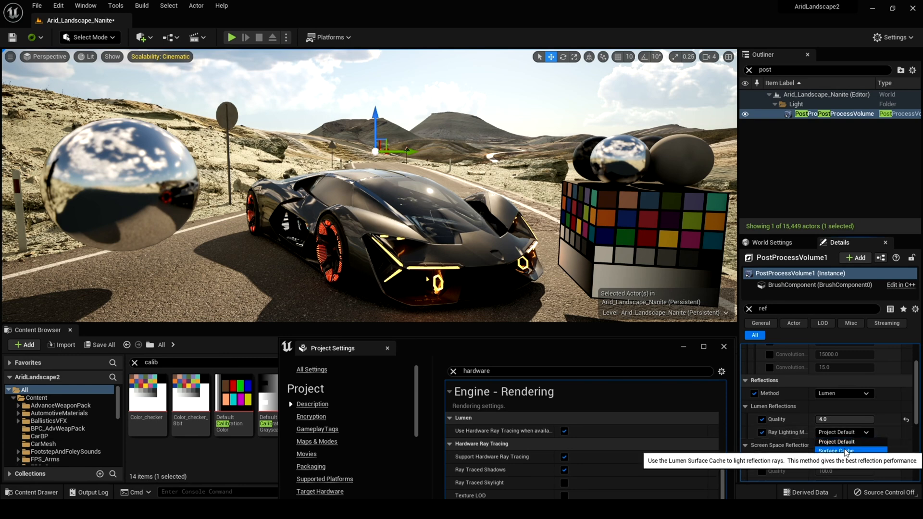
left_click(835, 450)
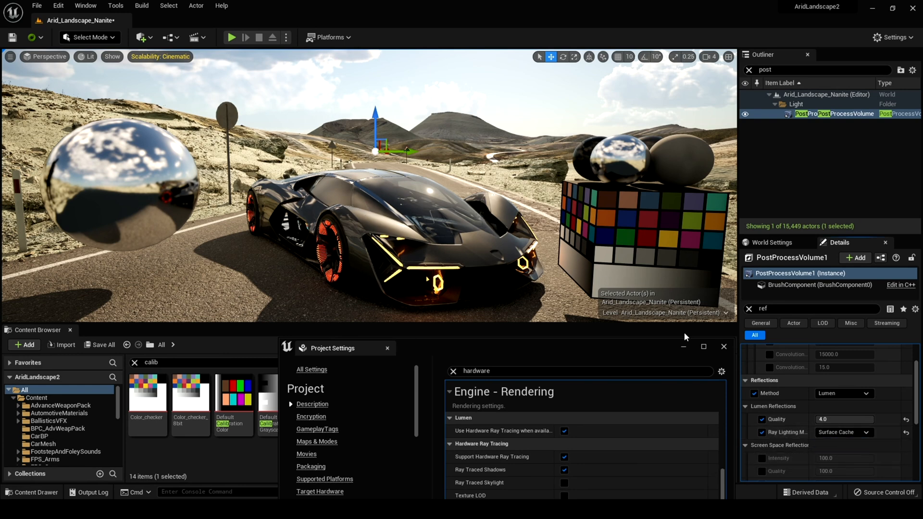
left_click(842, 431)
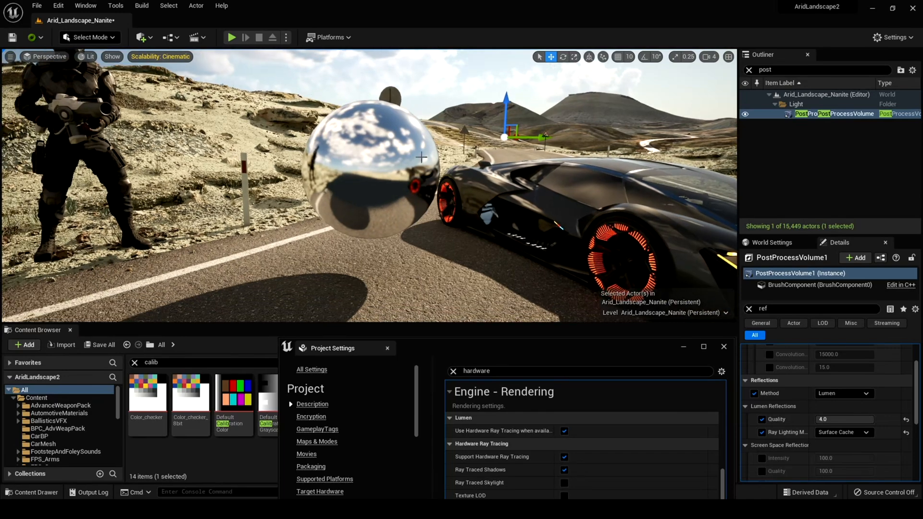
left_click(842, 431)
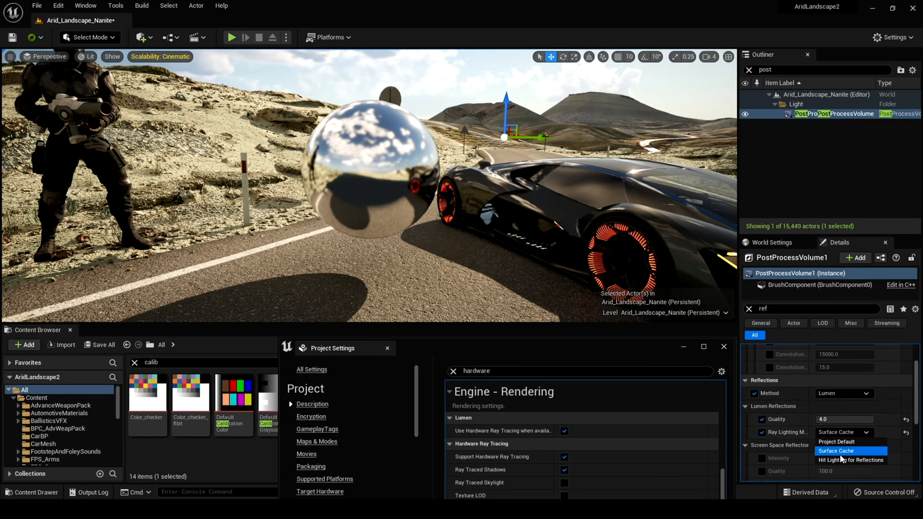
left_click(851, 460)
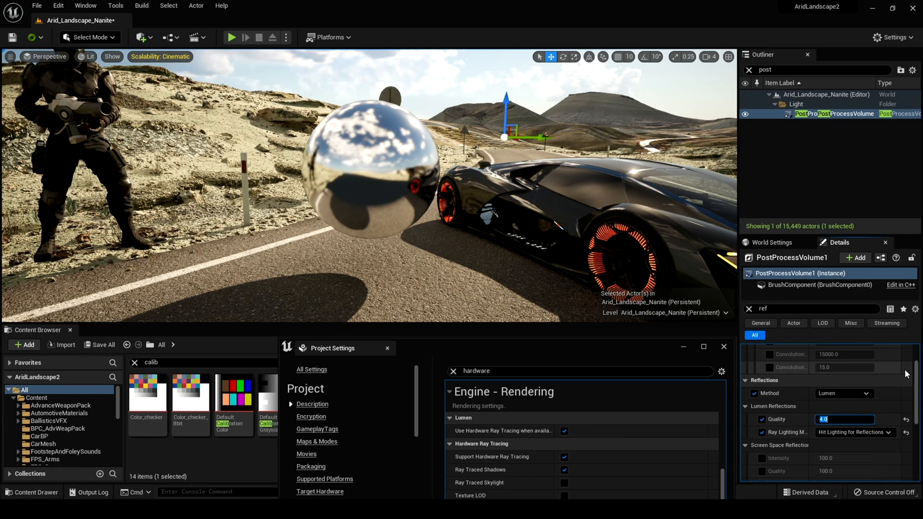
Lower reflection Quality to 1.0 and set Ray Lighting Mode back to Surface Cache.
type("1.0")
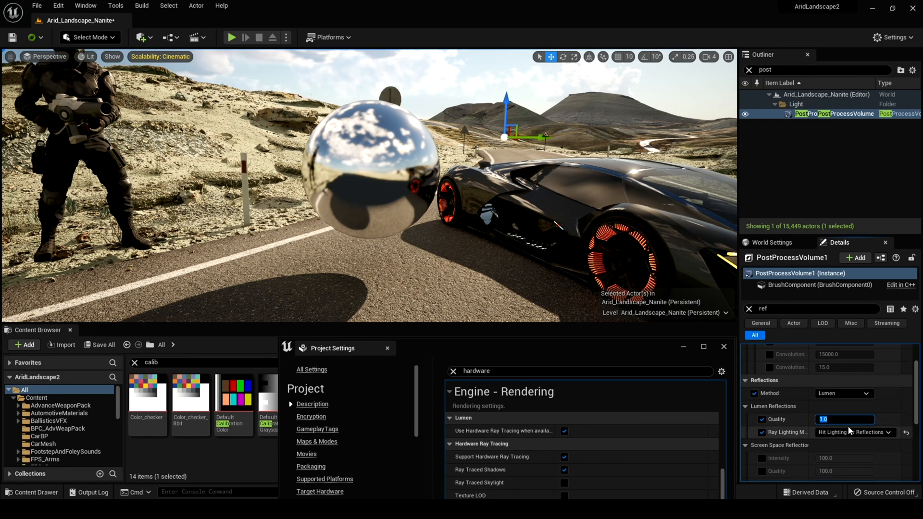
left_click(853, 432)
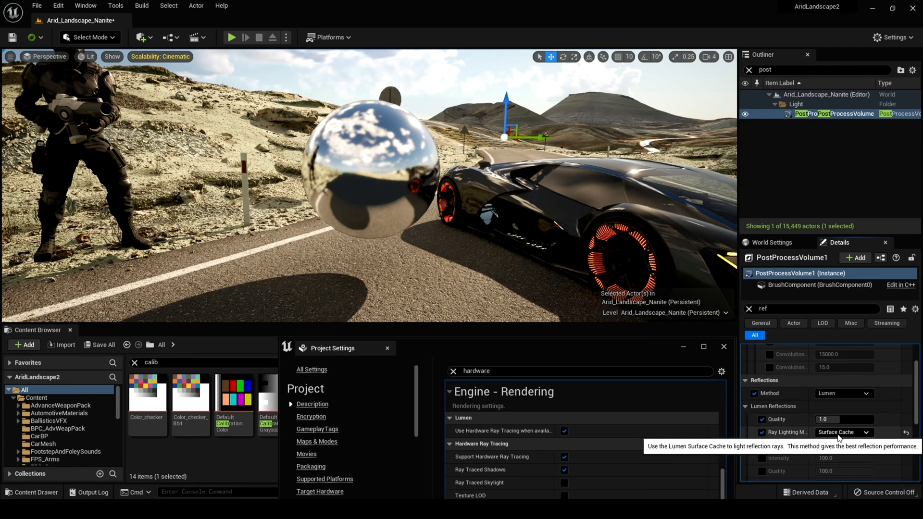
left_click(842, 432)
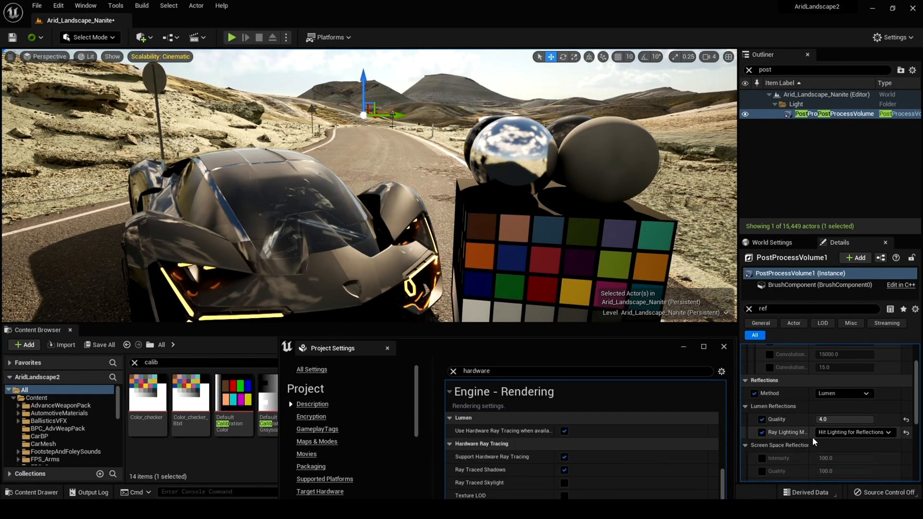
Compare Surface Cache once more and leave Ray Lighting Mode on Hit Lighting for Reflections.
left_click(854, 432)
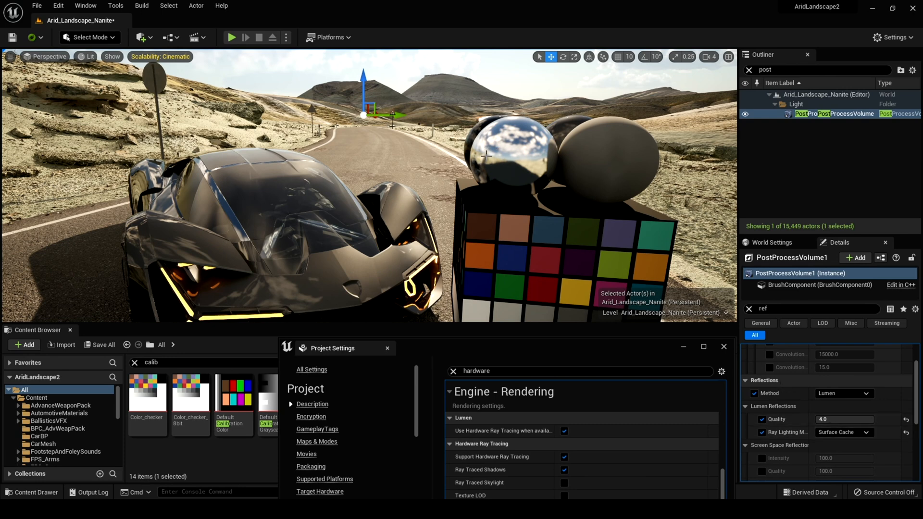
left_click(853, 432)
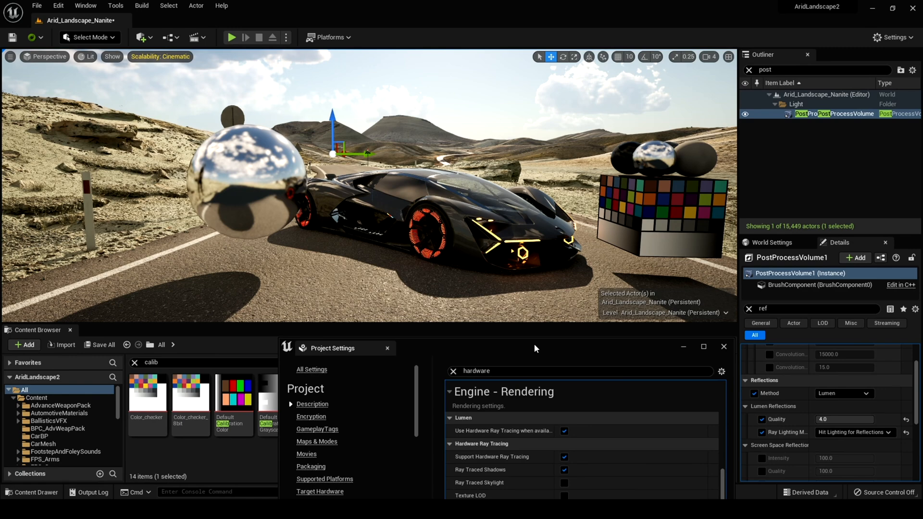
mouse_move(535, 340)
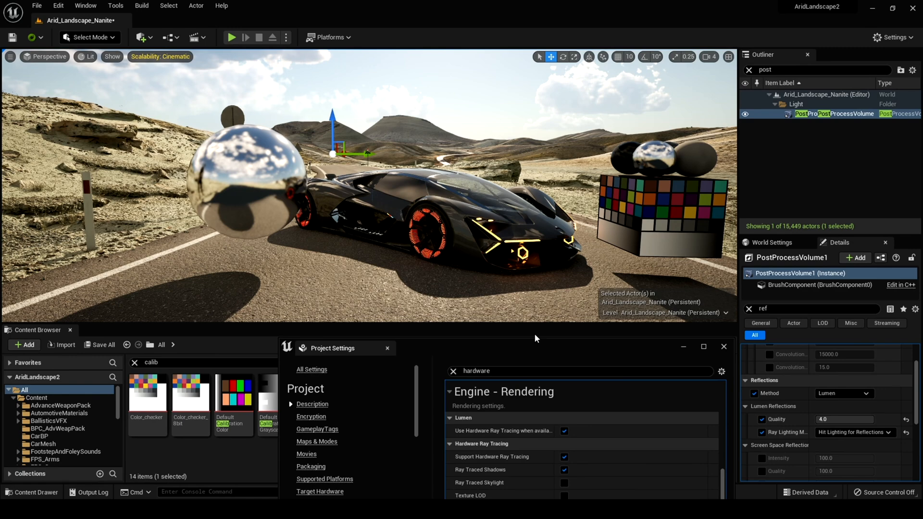